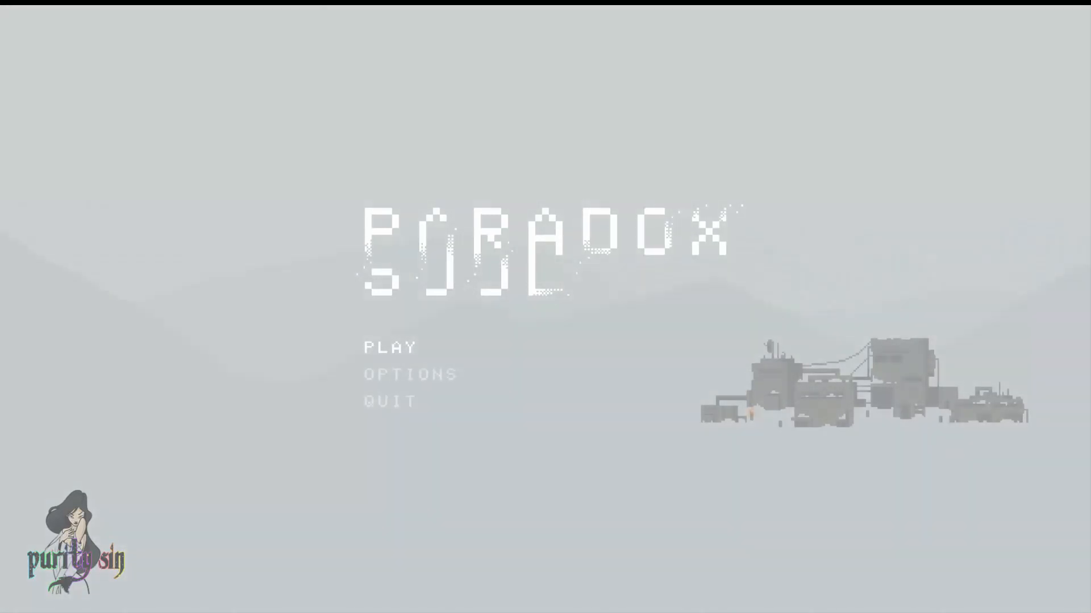
- Start the game from the PLAY button on the title menu
left_click(389, 348)
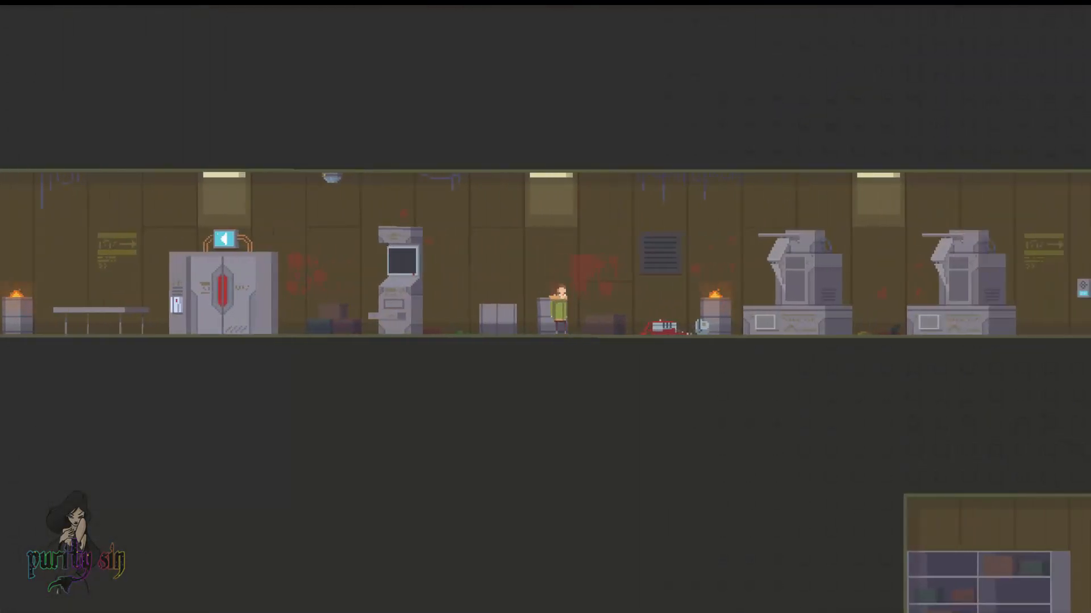
- Move right through the door into the lab corridor toward the red-suited figure
scroll("right", 3)
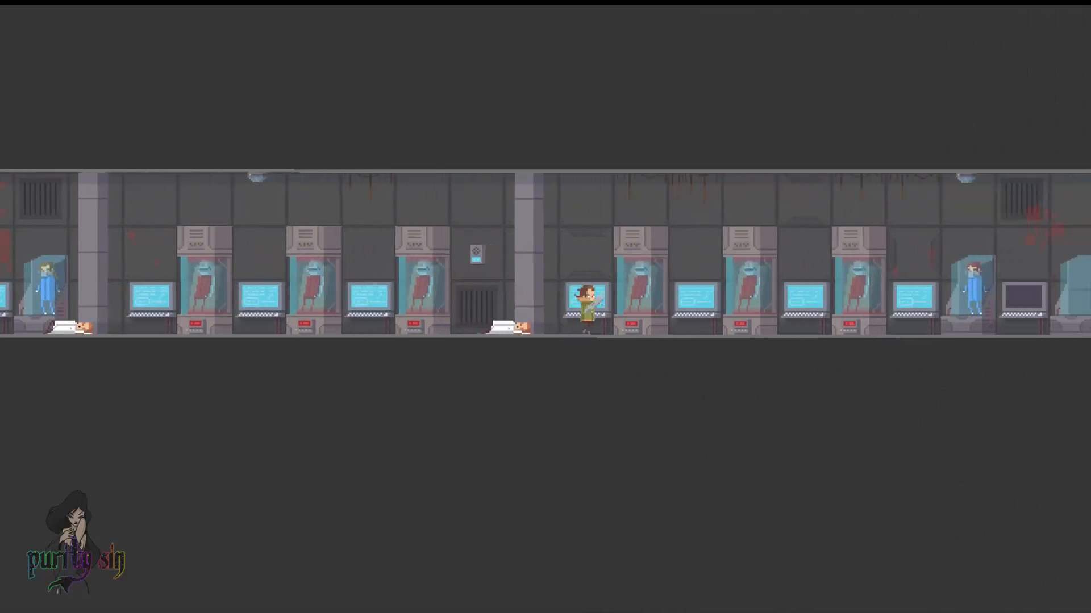
scroll("right", 3)
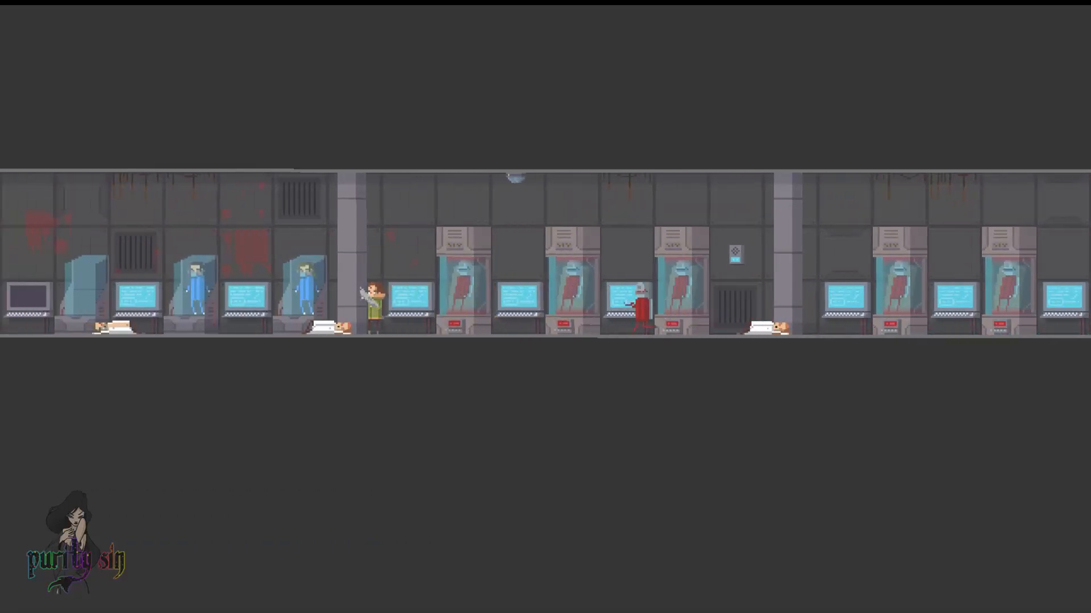
- Advance right past the specimen tanks to the open stairwell doorway
scroll("right", 3)
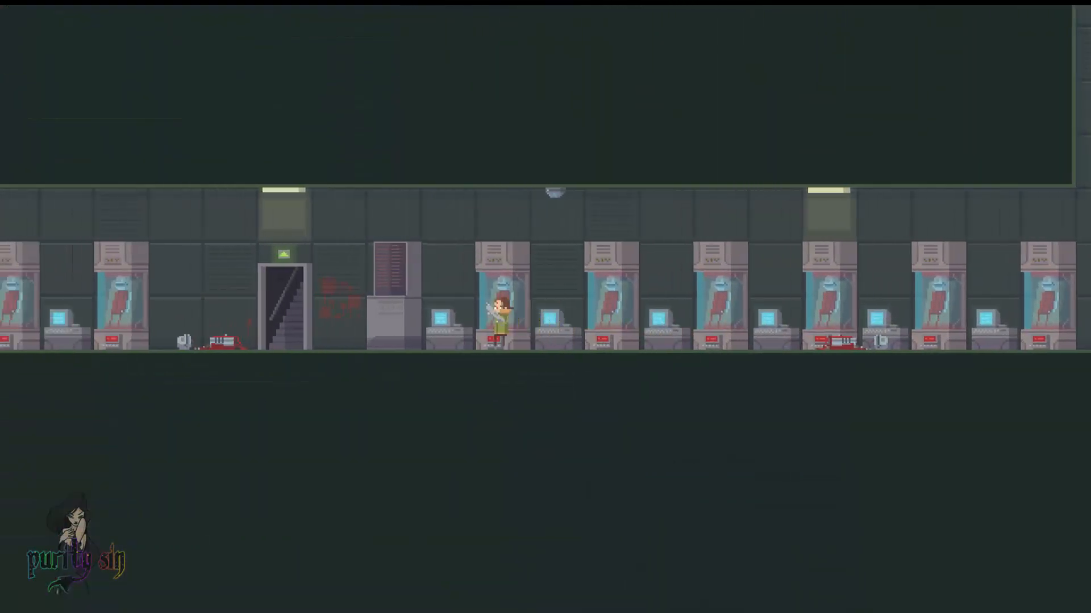
- Move right through the green corridor until facing the approaching red robot
scroll("right", 3)
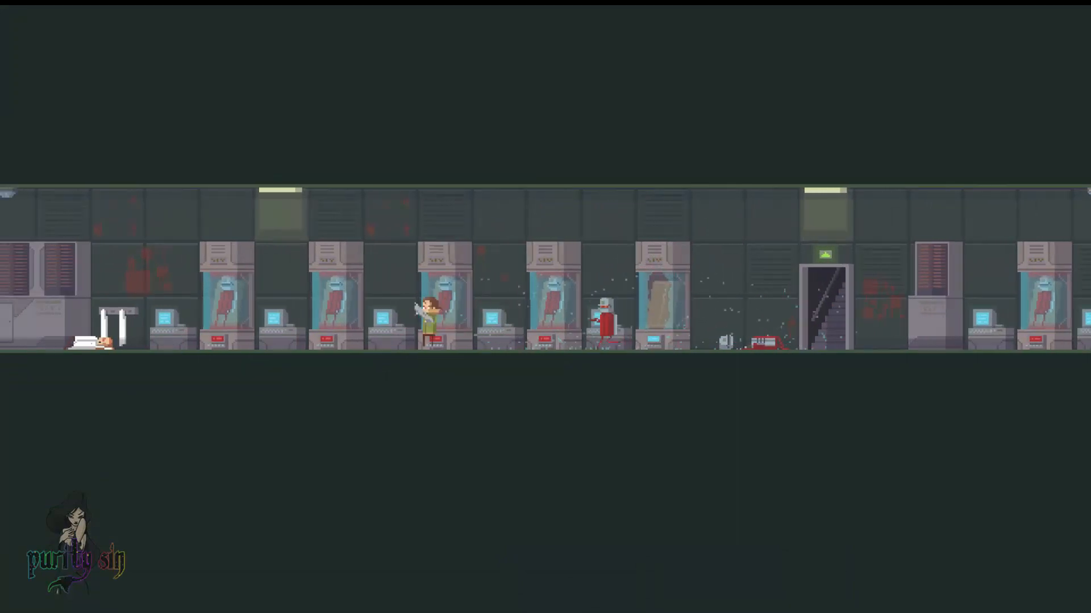